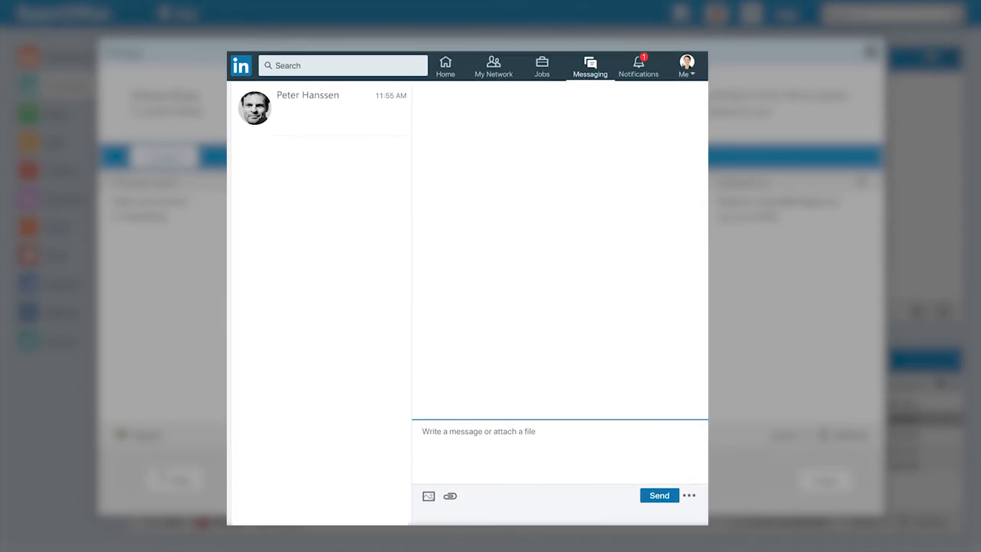
pyautogui.click(306, 108)
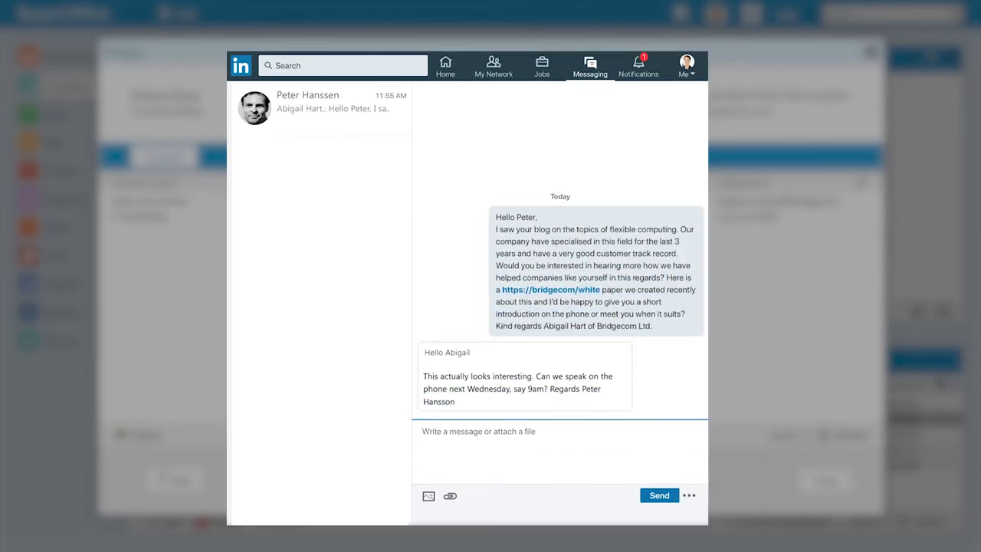
pyautogui.click(658, 495)
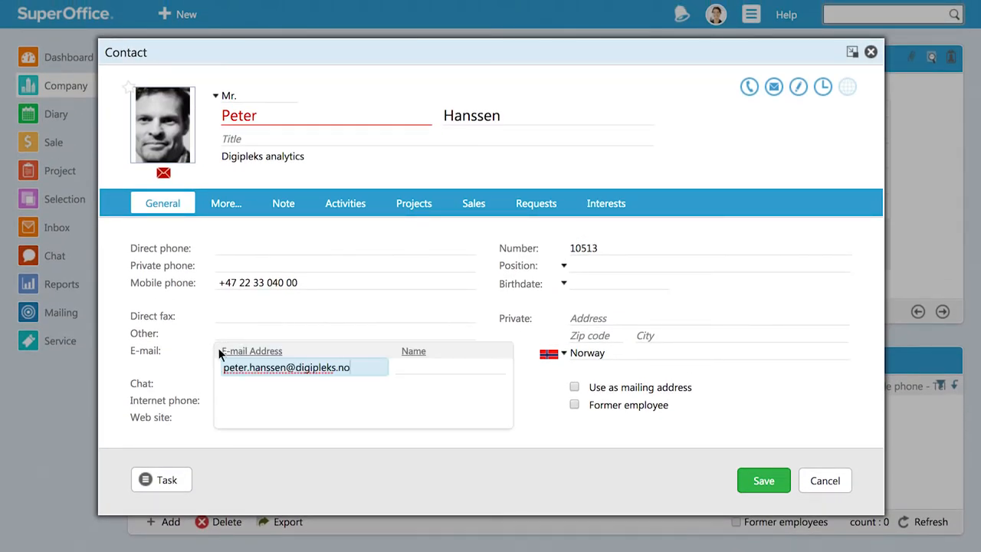
pyautogui.click(563, 266)
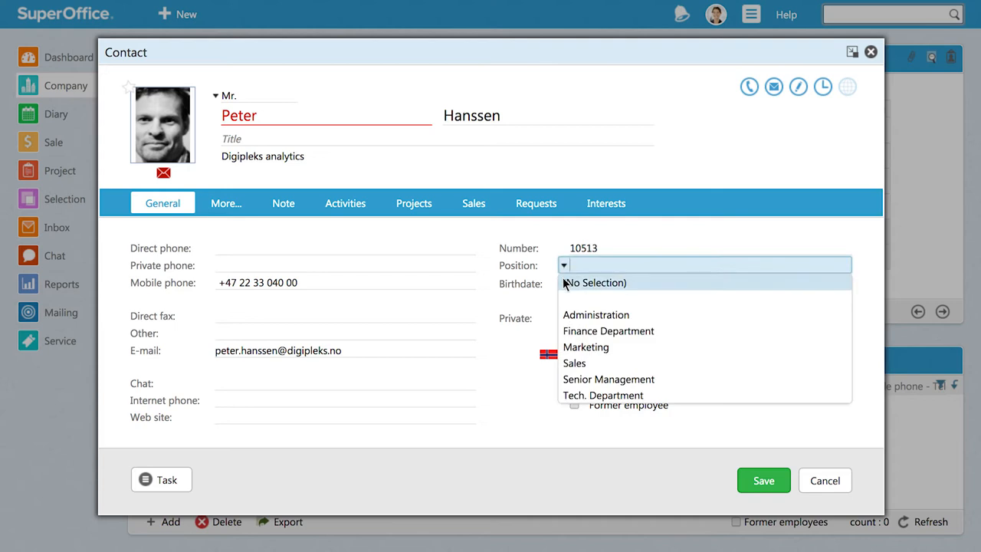
pyautogui.click(609, 378)
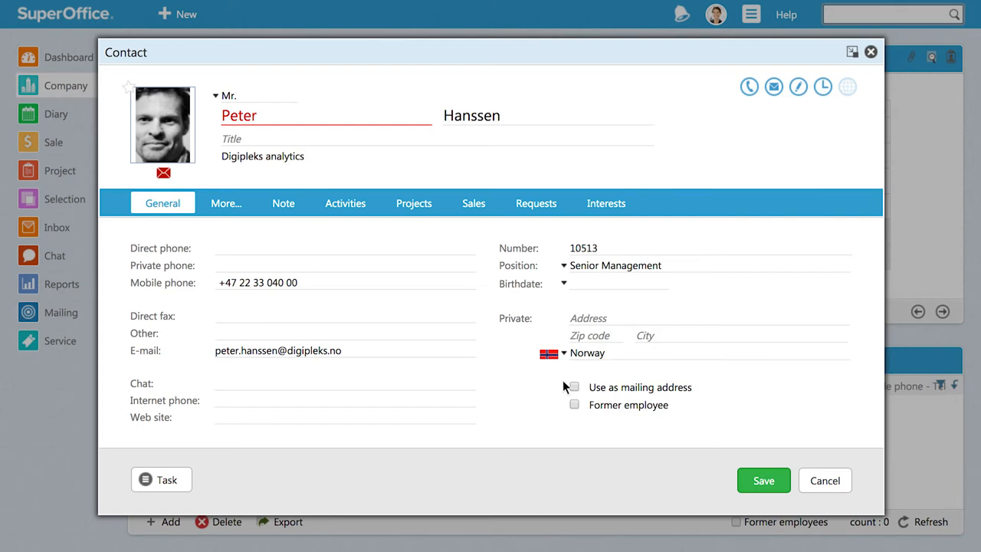
pyautogui.moveTo(662, 435)
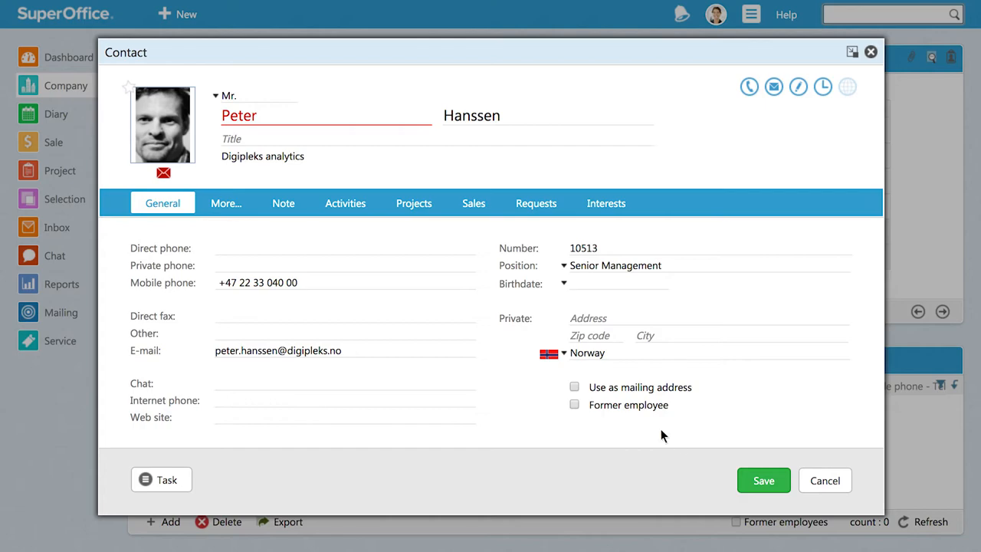
pyautogui.click(762, 480)
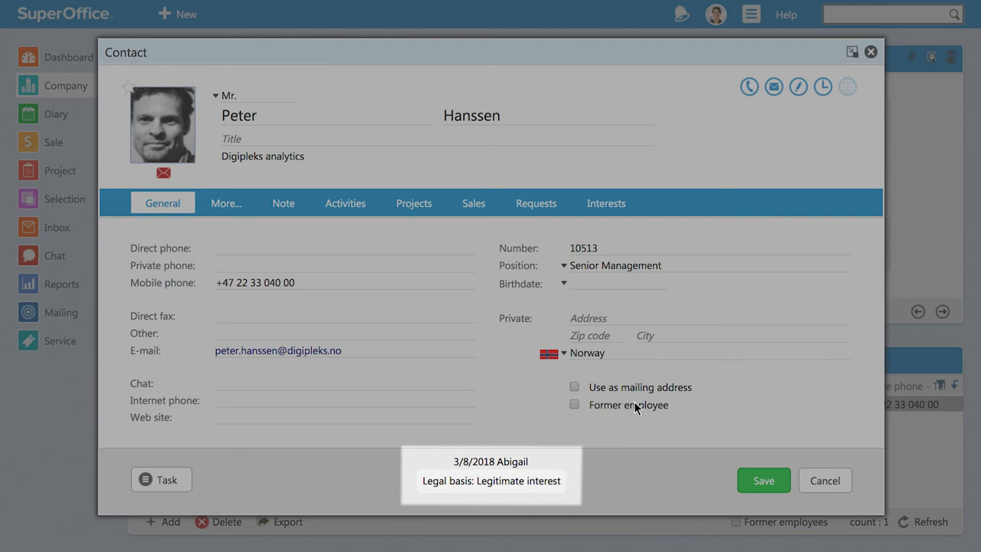
pyautogui.moveTo(597, 437)
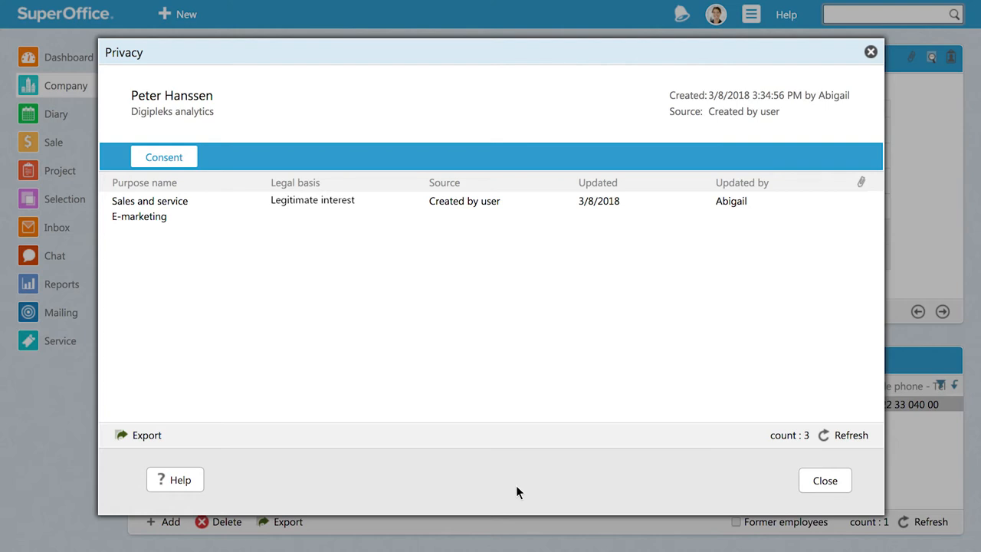
pyautogui.moveTo(518, 446)
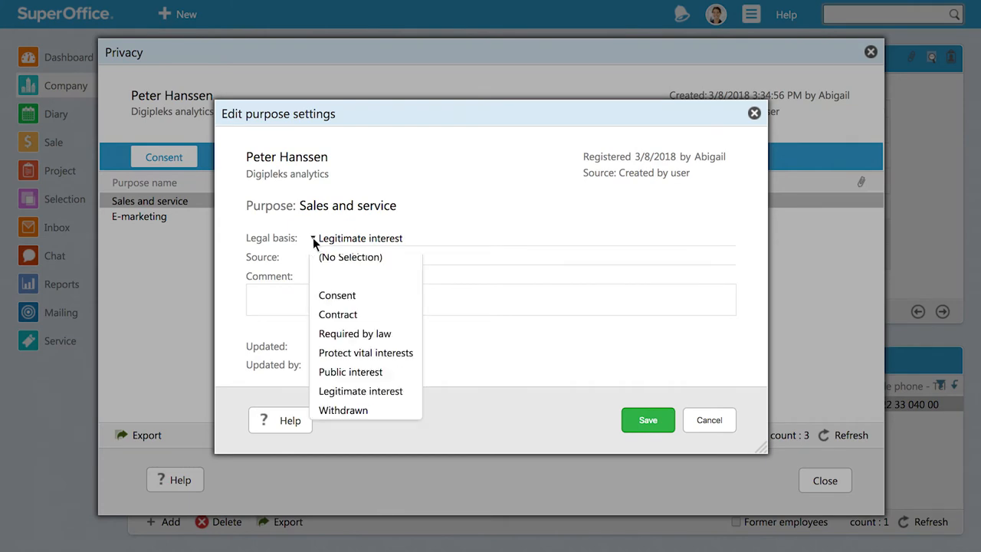
# Keep Legitimate interest, add comment 'Initiated contact via LinkedIN', and close the sent confirmation email
pyautogui.click(360, 391)
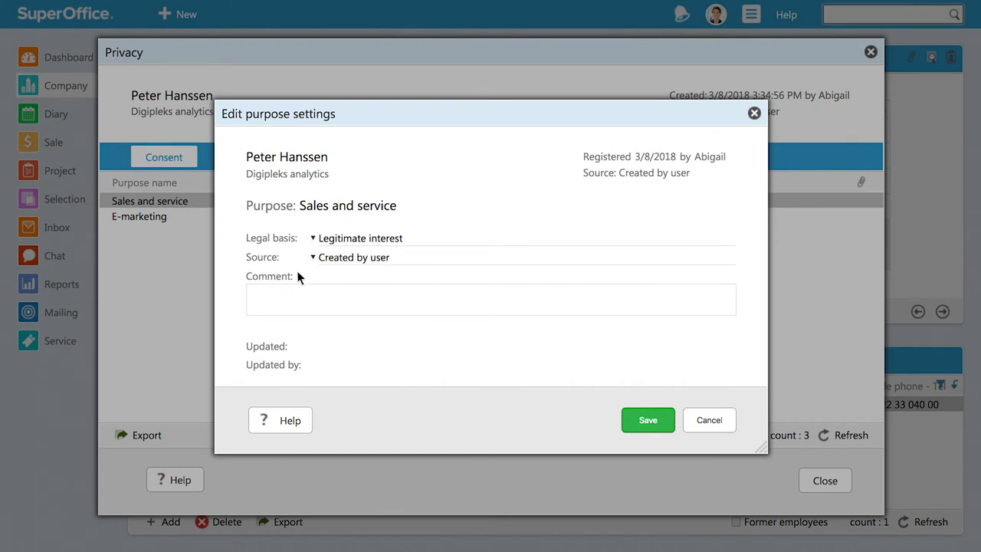
pyautogui.write('Initiated contact via LinkedIN')
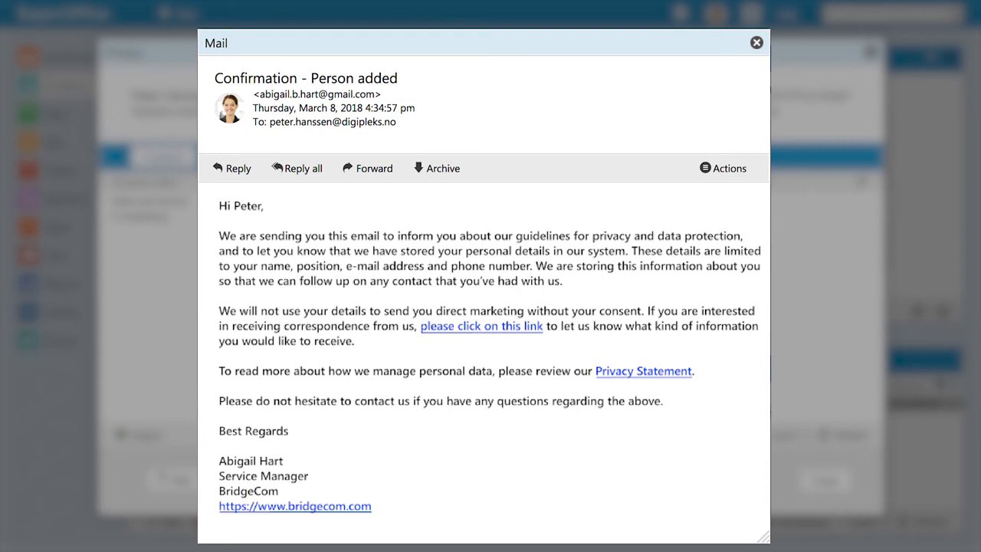
pyautogui.click(756, 42)
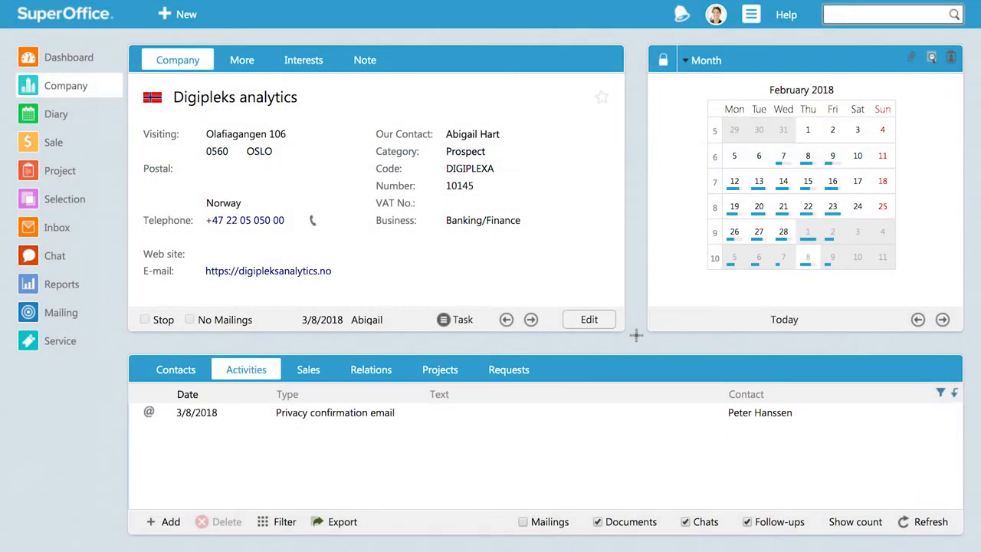
# Open the privacy confirmation email, confirm e-mail consent through its link, and view Peter's Interests
pyautogui.click(335, 412)
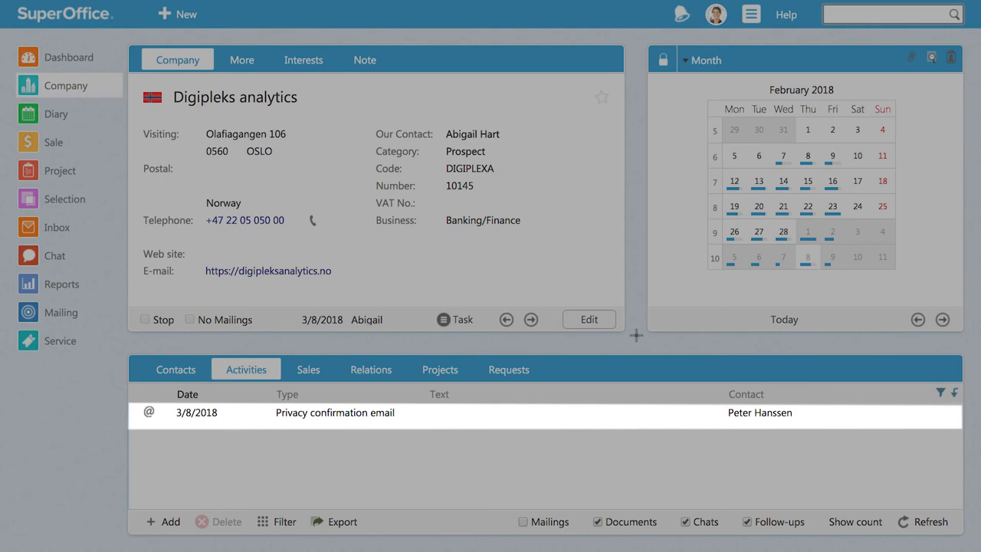
pyautogui.doubleClick(335, 412)
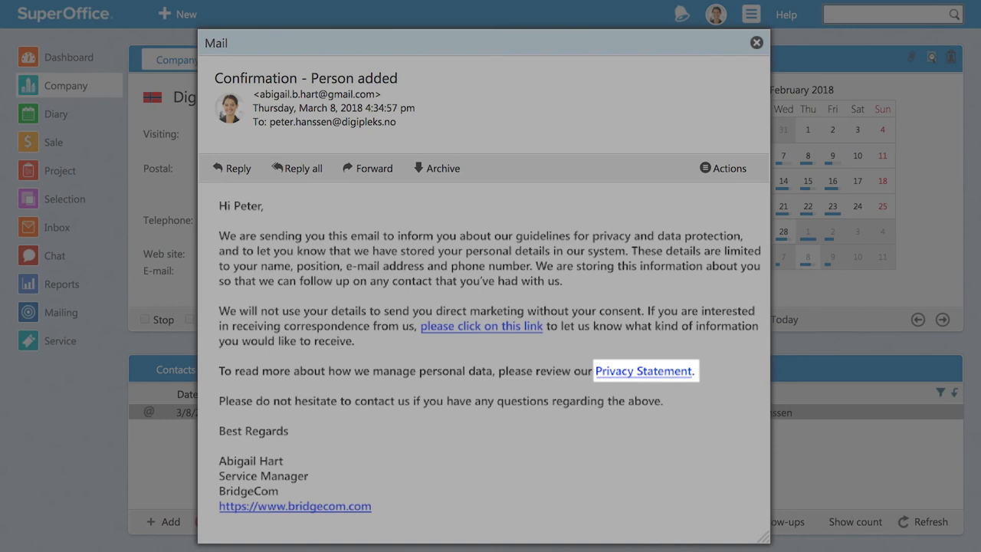
pyautogui.moveTo(480, 325)
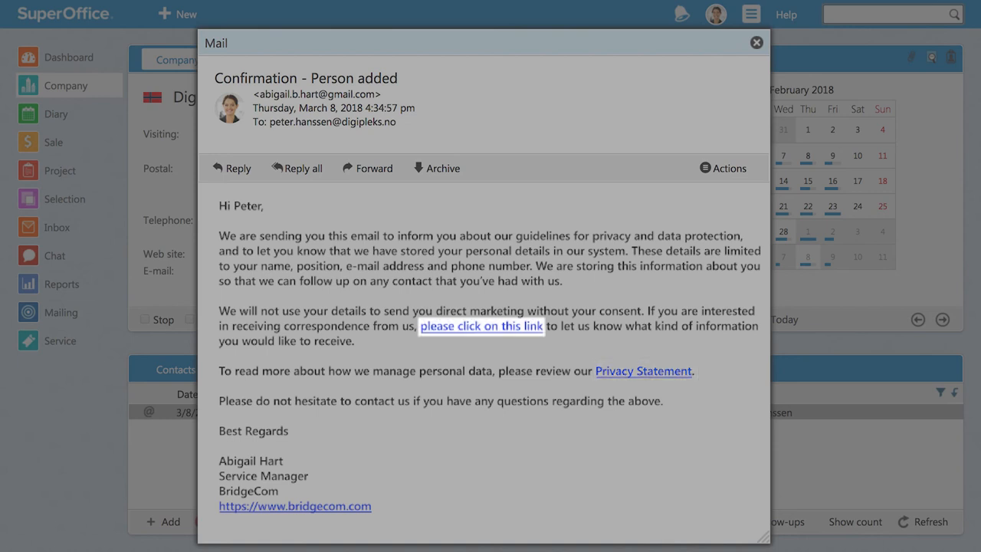
pyautogui.click(480, 325)
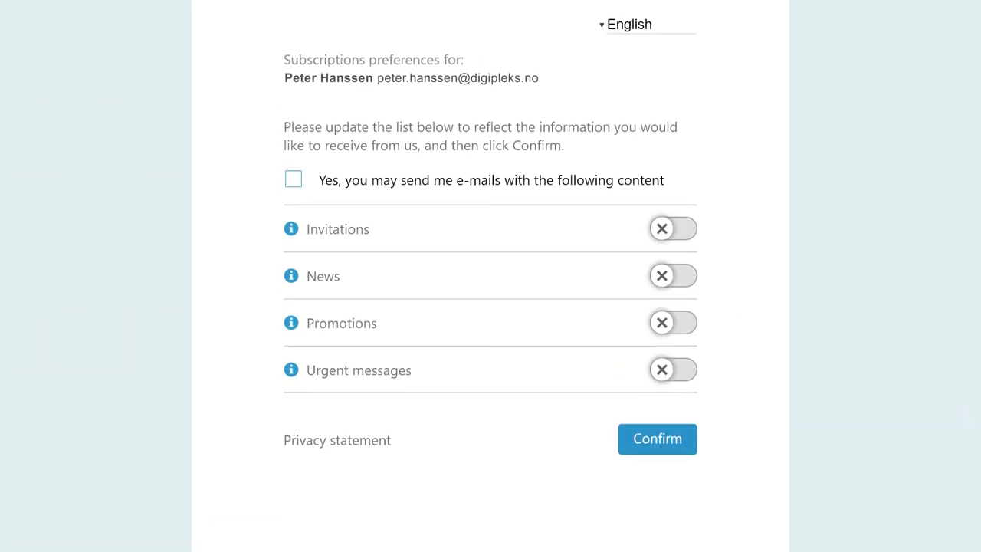
pyautogui.click(293, 179)
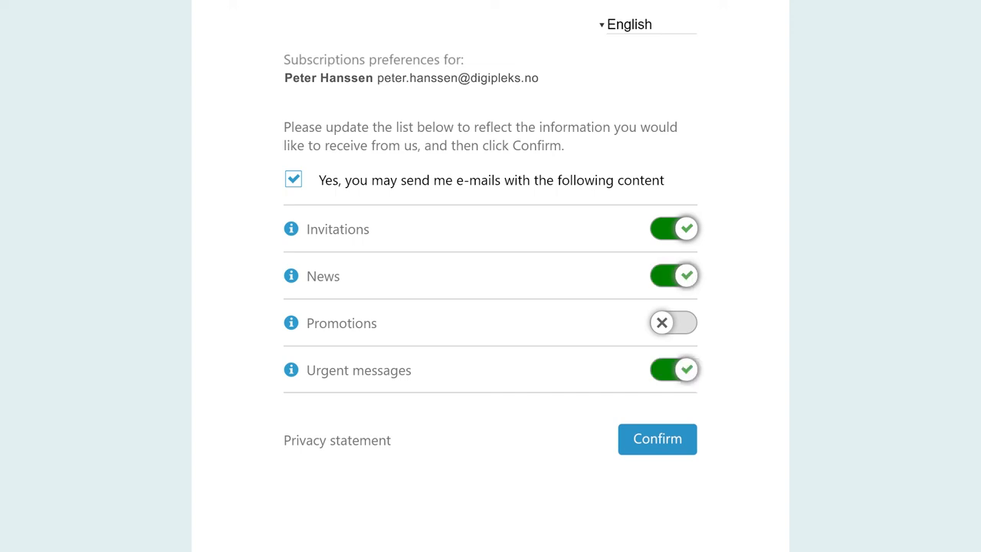
pyautogui.click(657, 438)
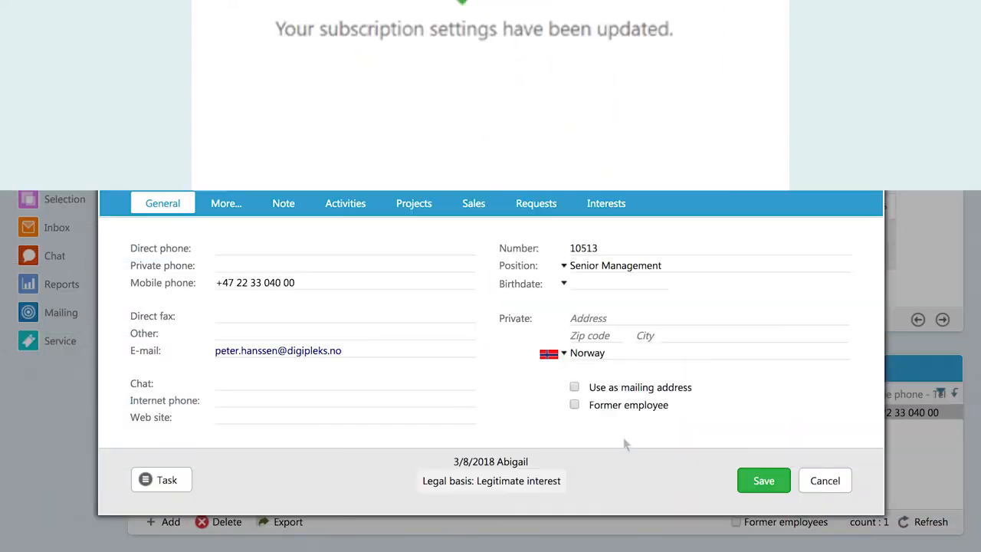
pyautogui.click(606, 203)
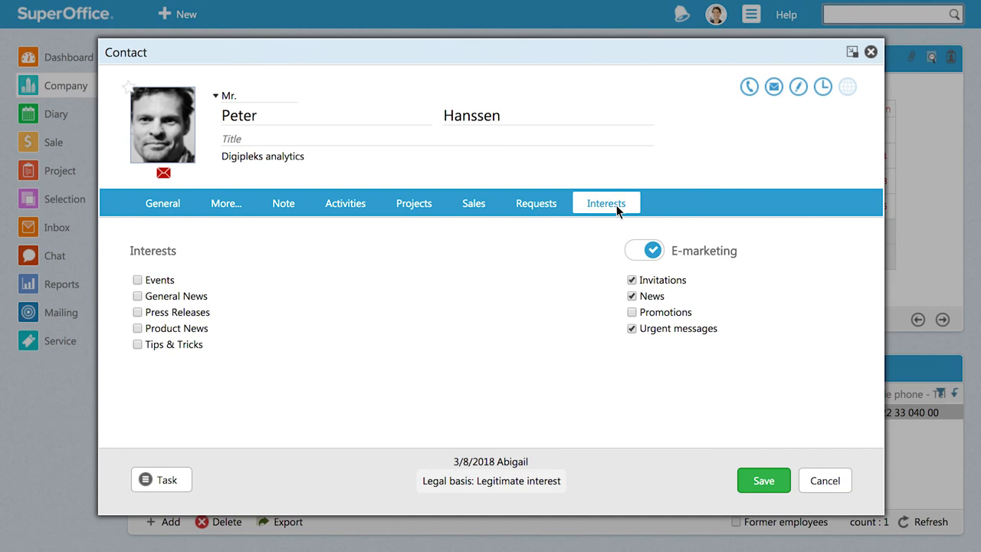